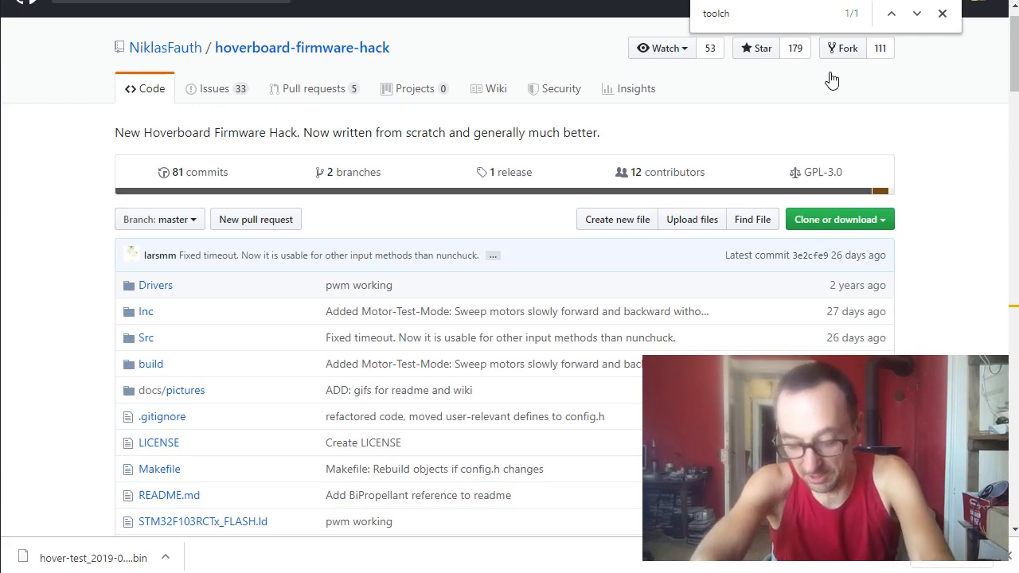
# Scroll the hoverboard-firmware-hack README down to the mainboard hardware connector diagram.
pyautogui.scroll(-3)
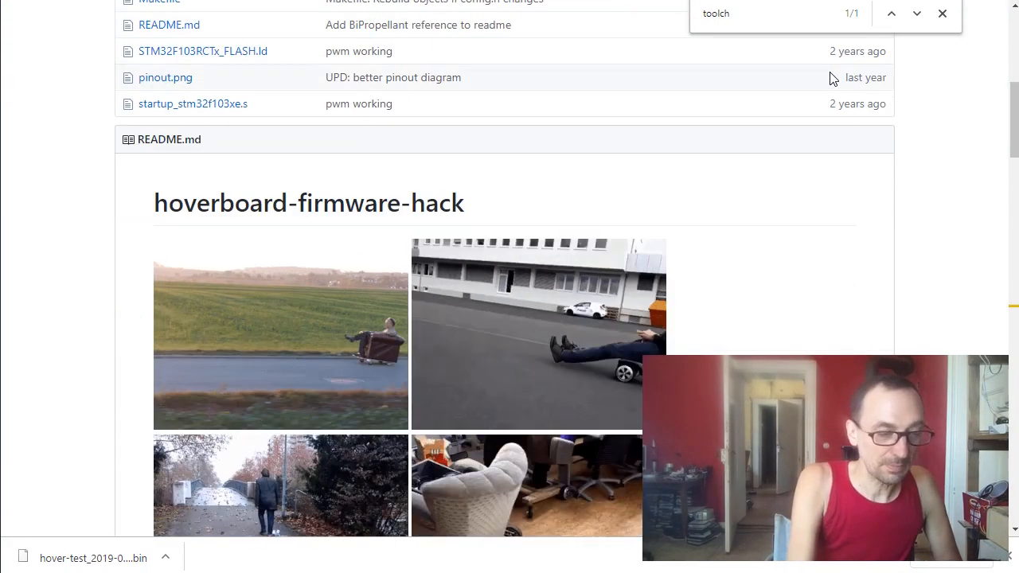
pyautogui.scroll(-3)
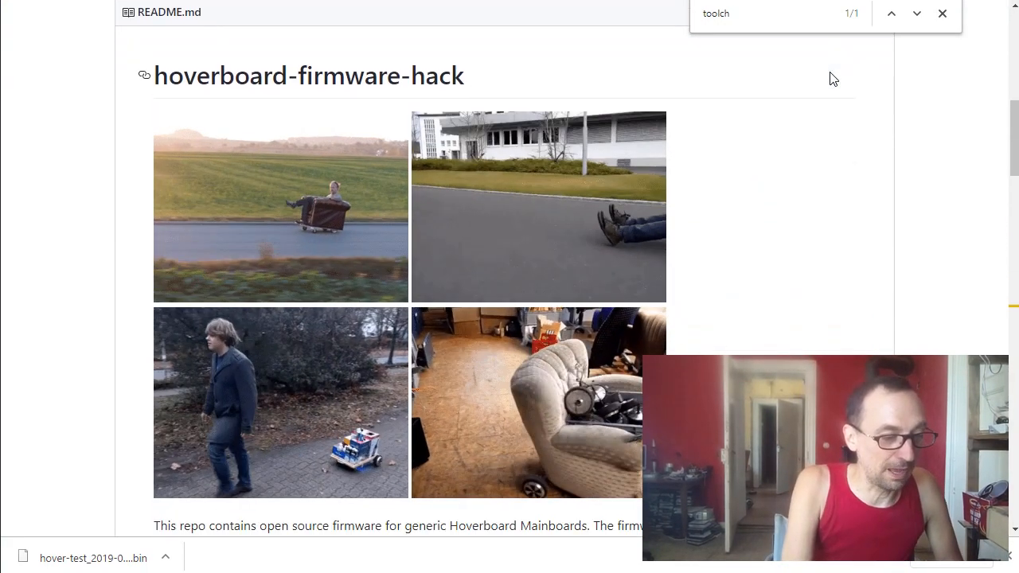
pyautogui.scroll(-3)
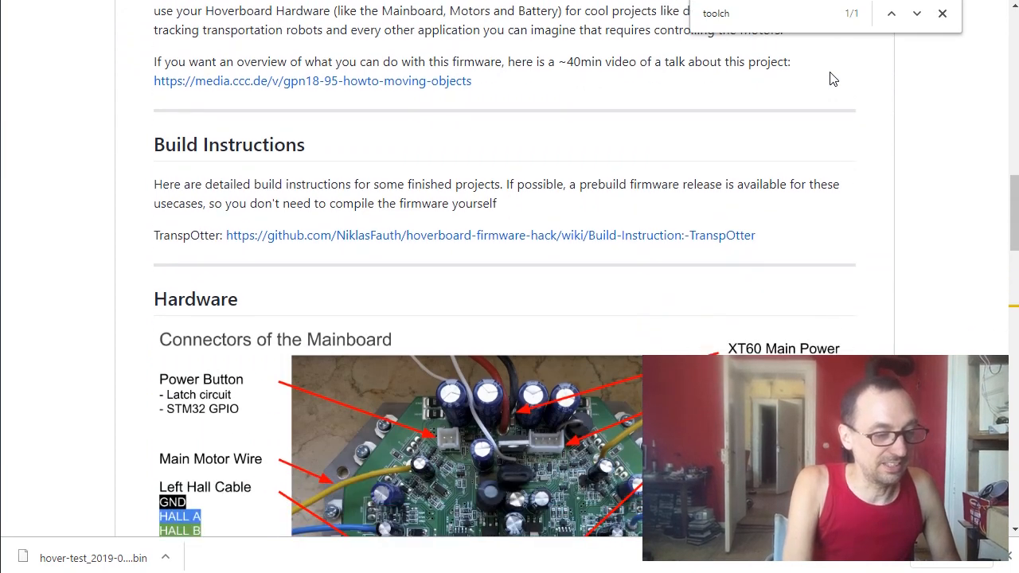
pyautogui.scroll(-3)
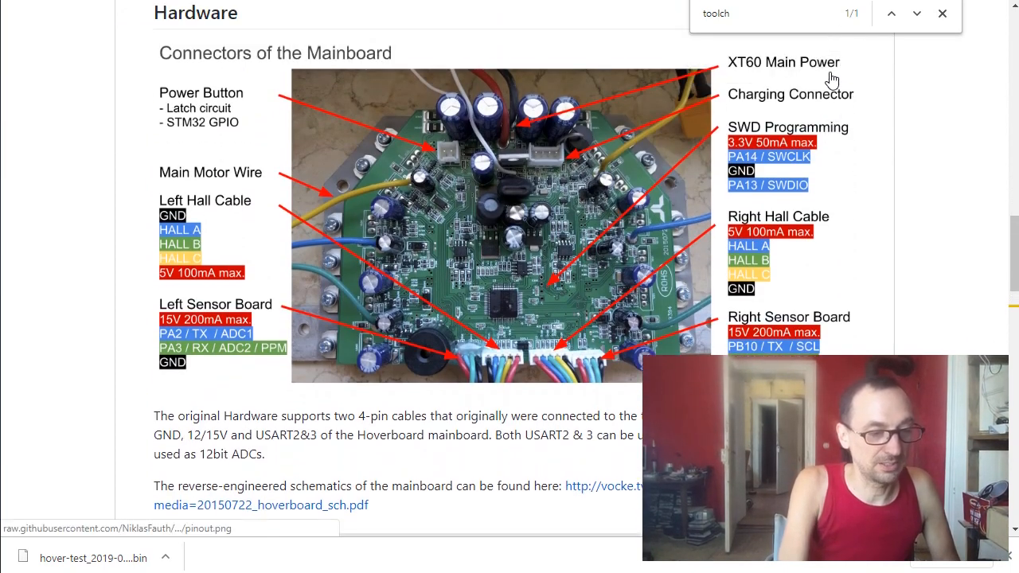
pyautogui.moveTo(706, 274)
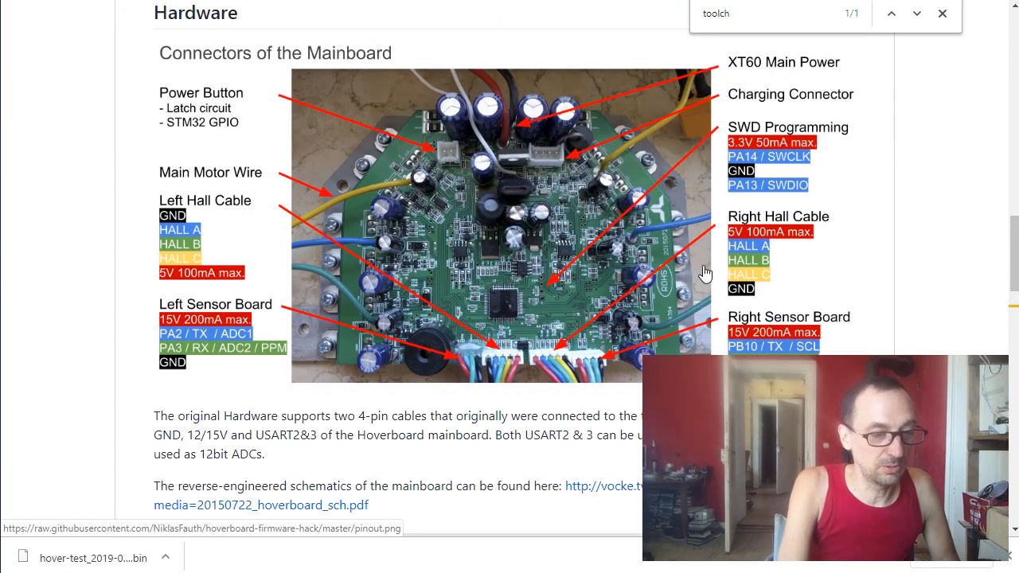
pyautogui.moveTo(528, 313)
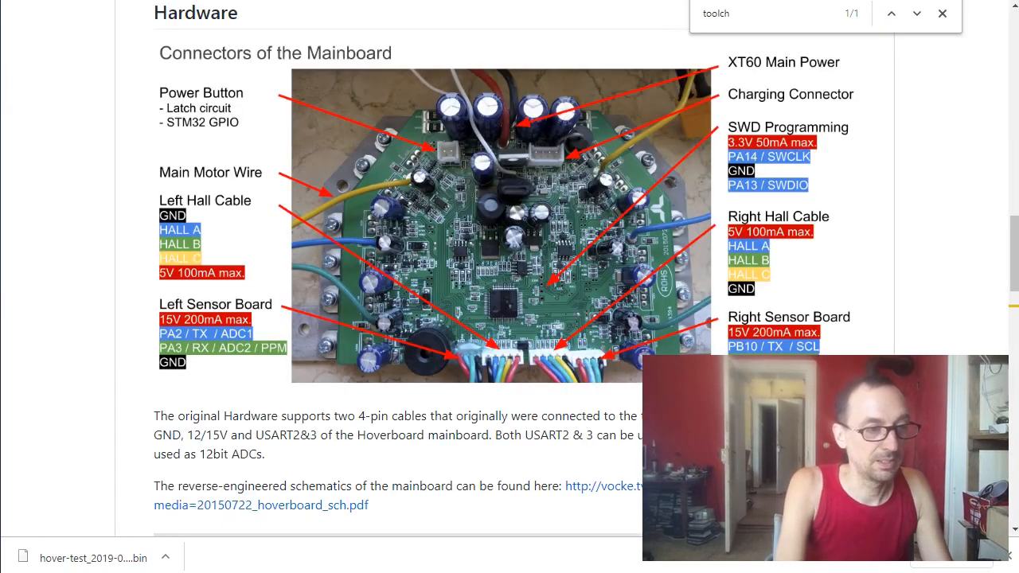
pyautogui.moveTo(207, 341)
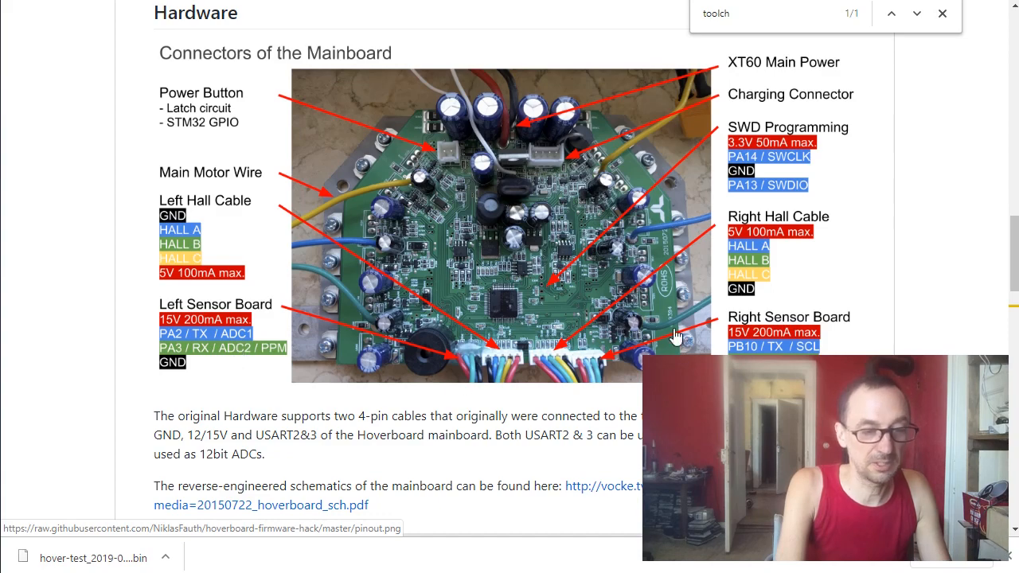
pyautogui.scroll(-3)
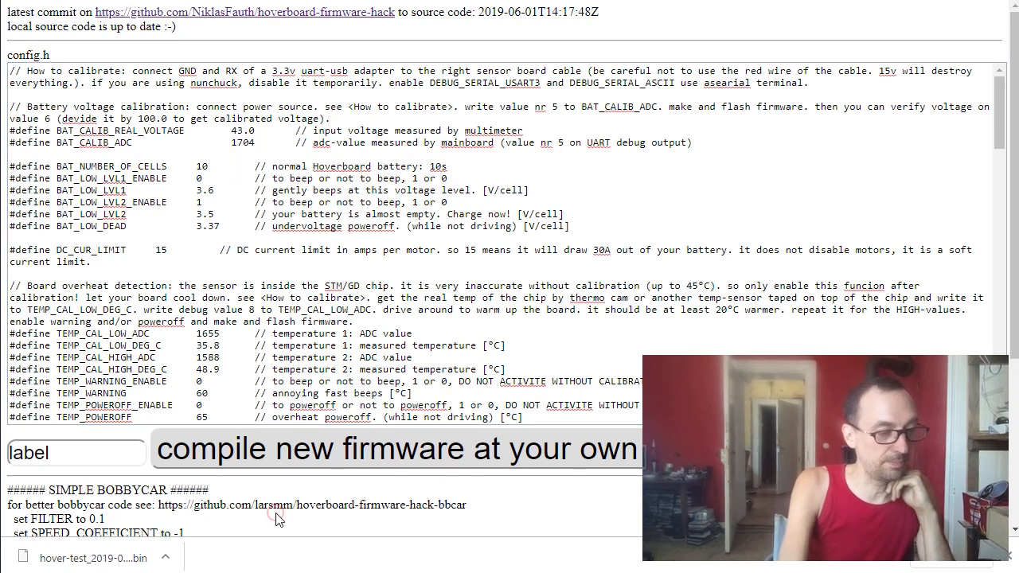
# Scroll past config.h to the Simple Bobbycar and Armchair preset load/show links.
pyautogui.scroll(-3)
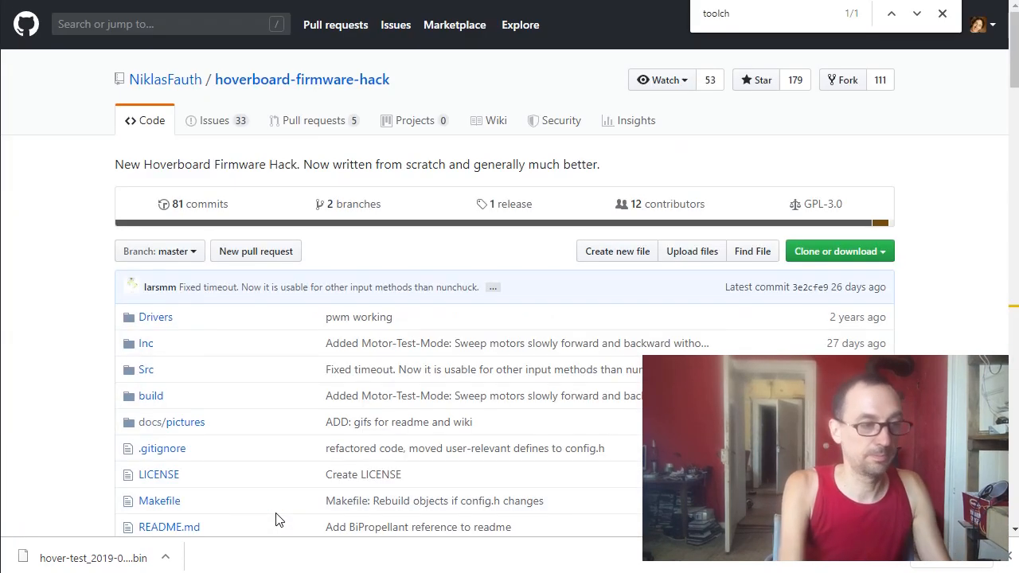
pyautogui.scroll(-3)
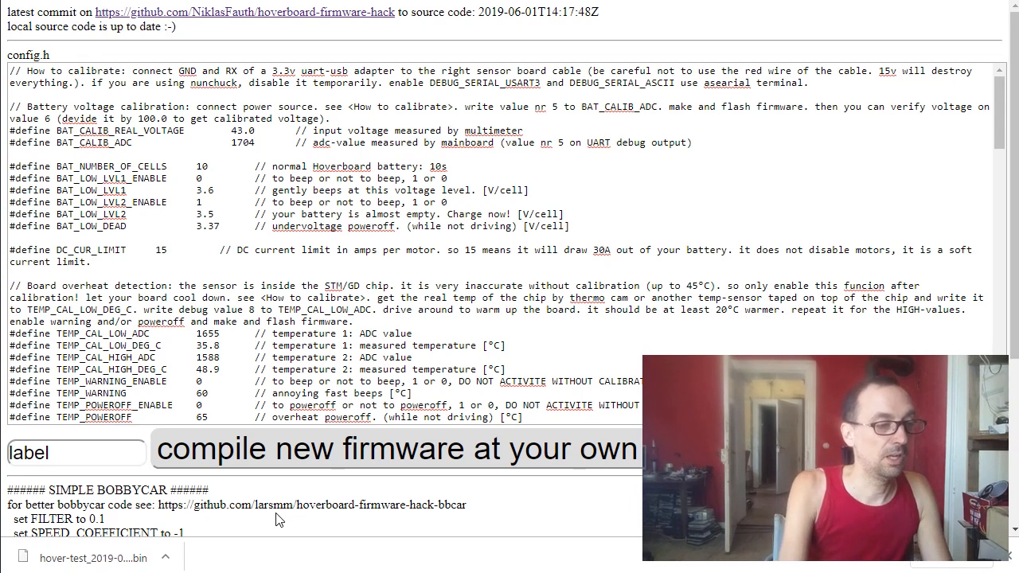
pyautogui.scroll(-3)
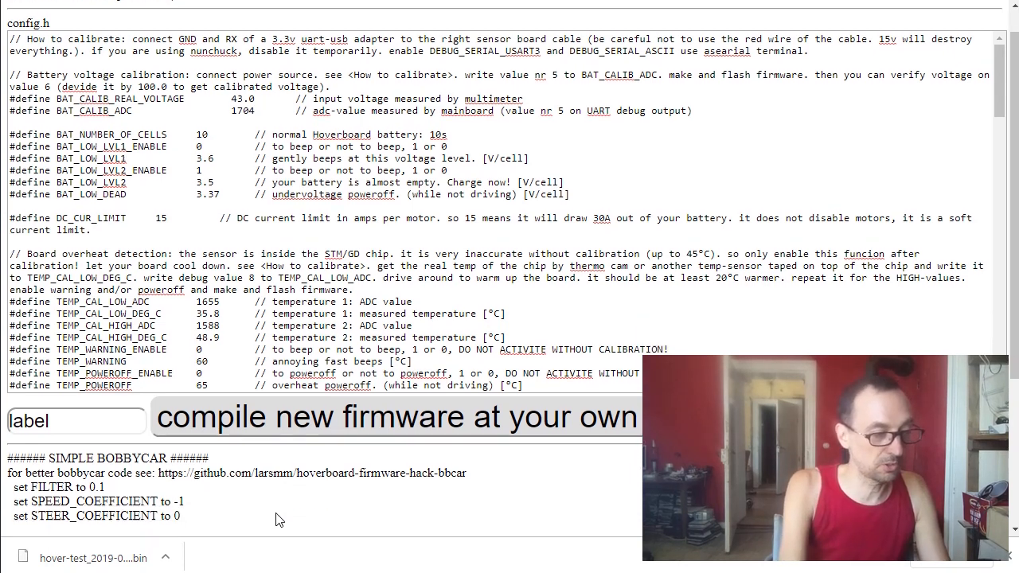
pyautogui.scroll(-3)
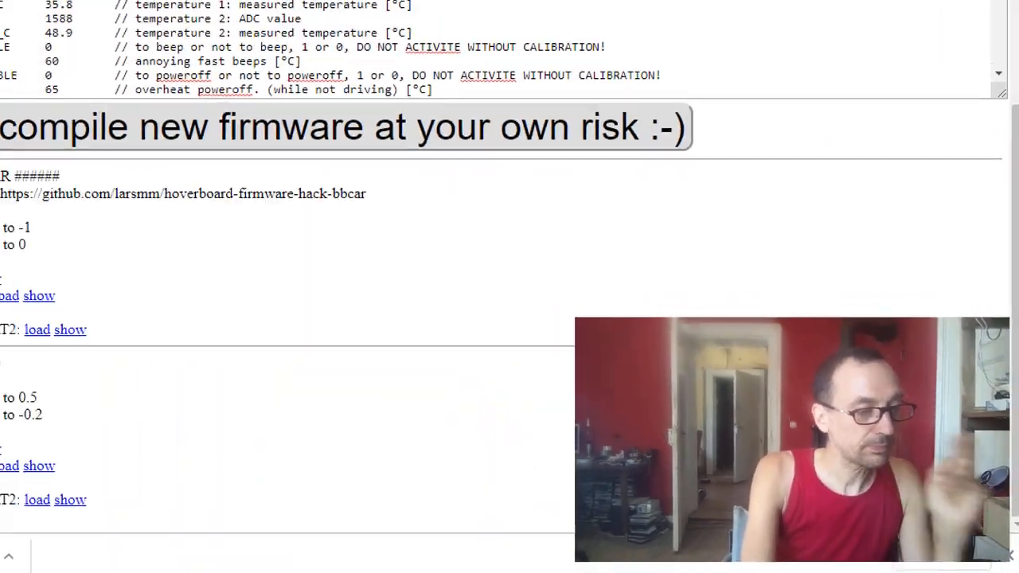
# Preview the Simple Bobbycar CONTROL_ADC preset, hide it, then load it into config.h.
pyautogui.click(146, 322)
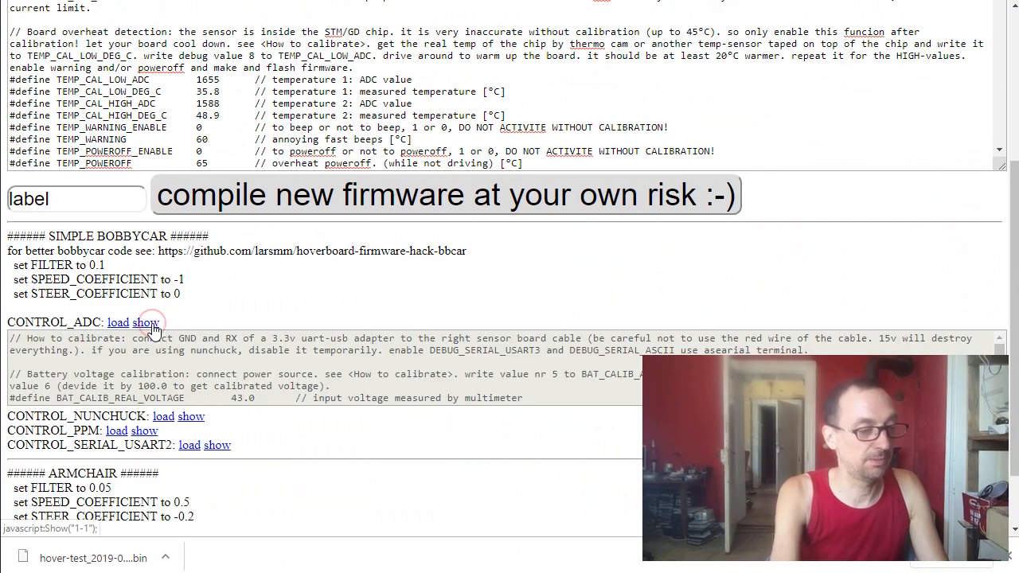
pyautogui.click(146, 321)
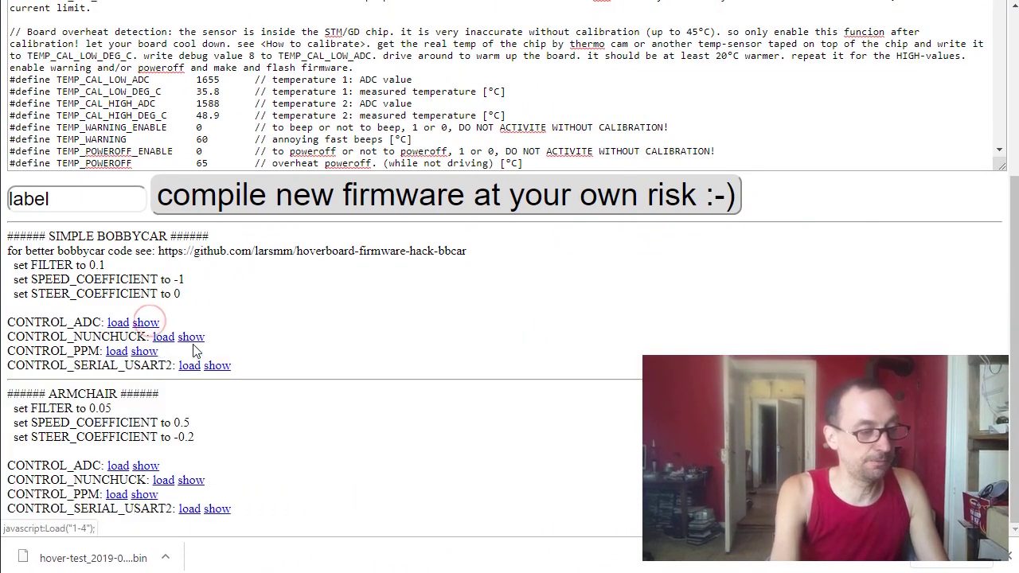
pyautogui.click(191, 338)
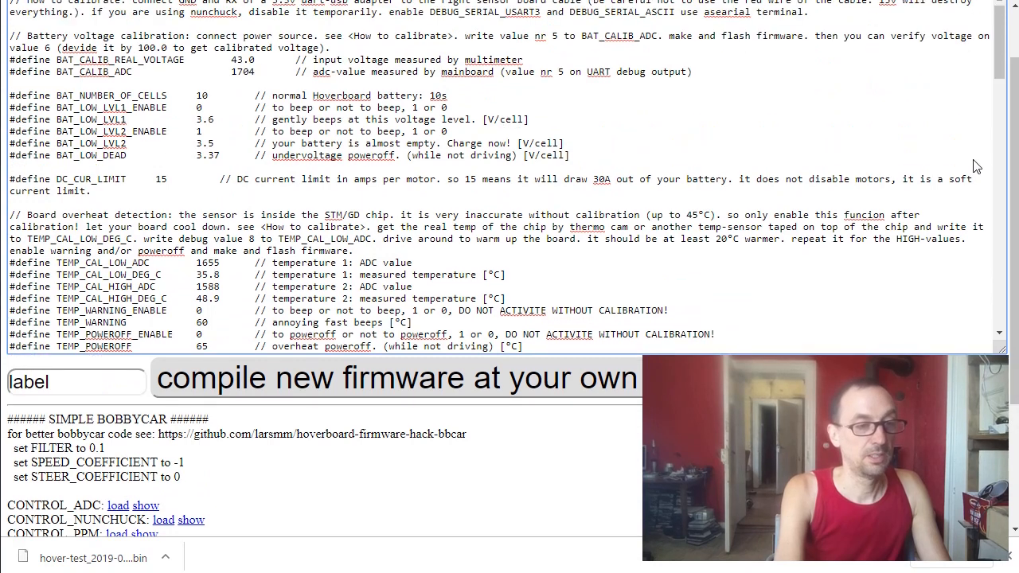
# Find 'xxx' and scroll config.h to the DRIVING BEHAVIOR FILTER, SPEED_COEFFICIENT and STEER_COEFFICIENT lines.
pyautogui.write('xxx')
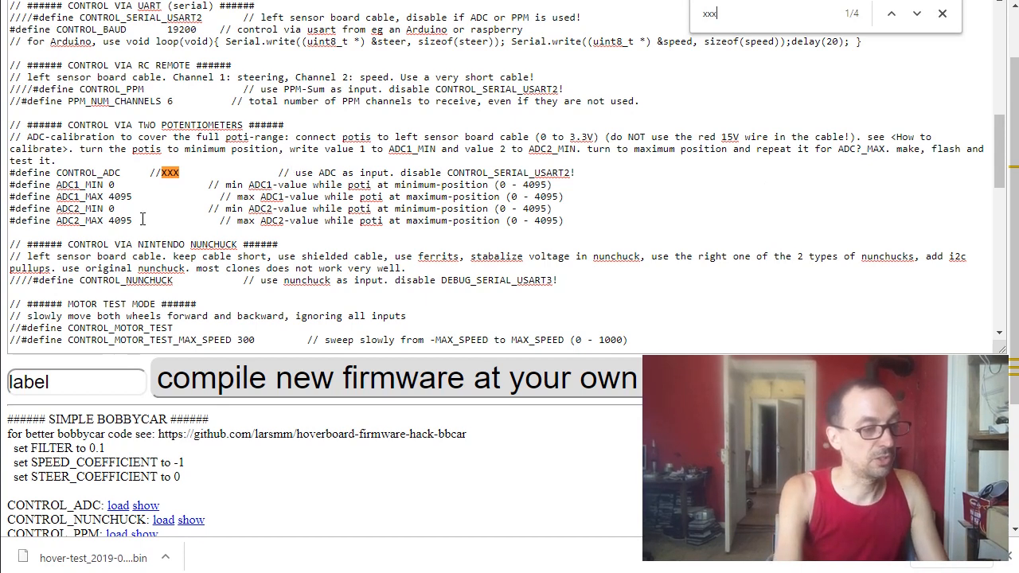
pyautogui.click(916, 14)
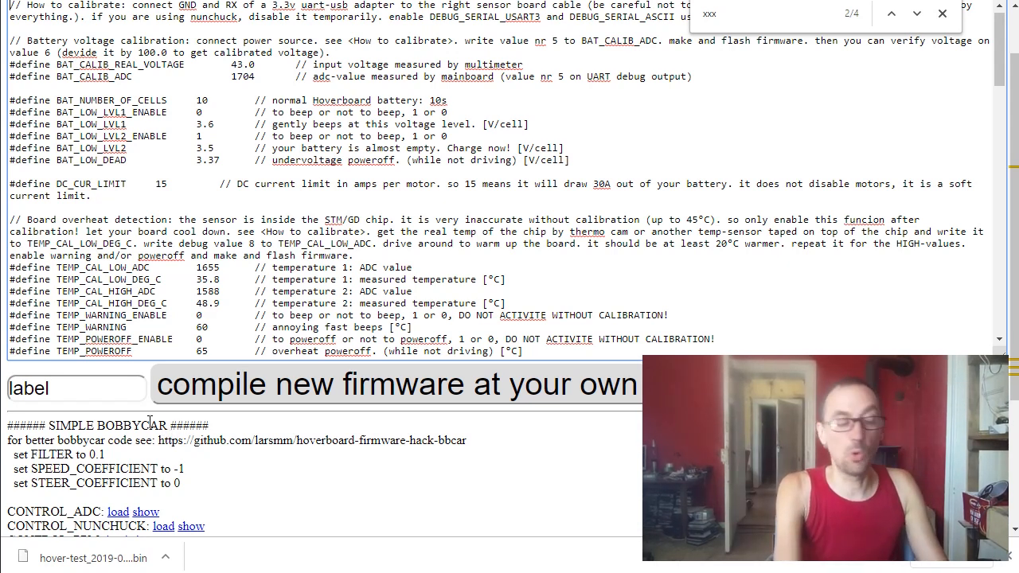
pyautogui.moveTo(125, 430)
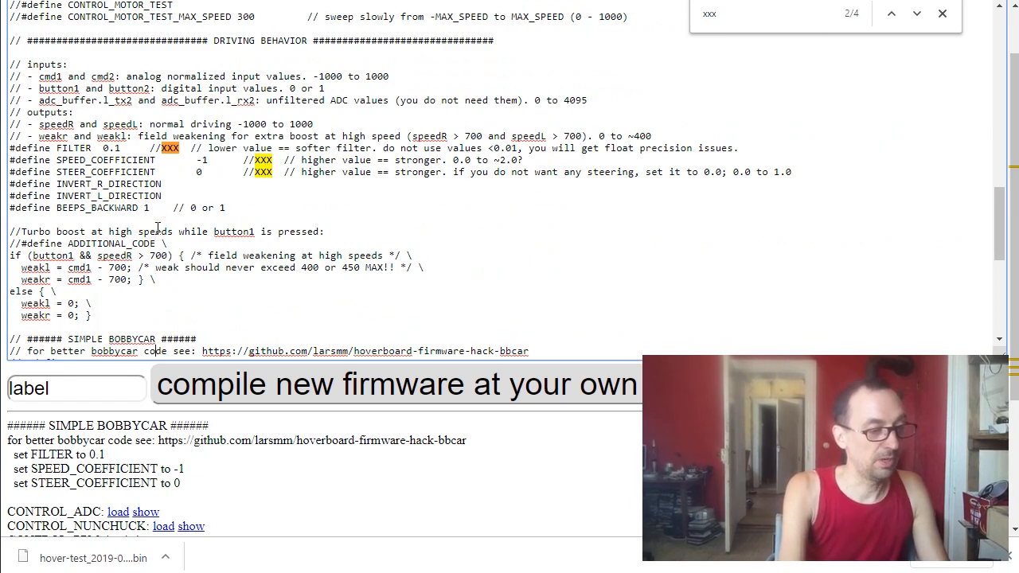
pyautogui.scroll(-3)
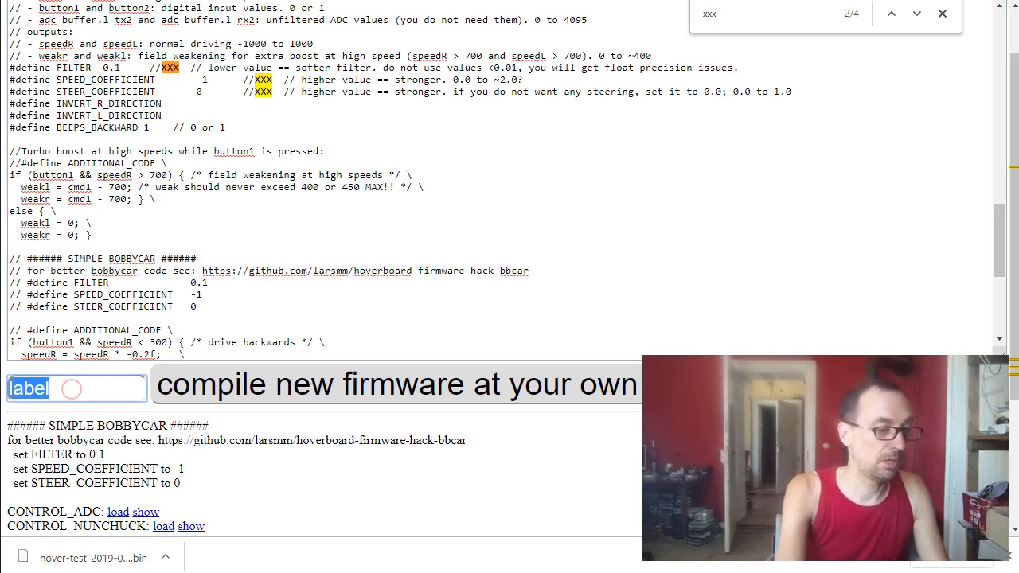
# Label the firmware 'adc-nosteer', compile it and download the resulting .bin file.
pyautogui.write('adc-nosteer')
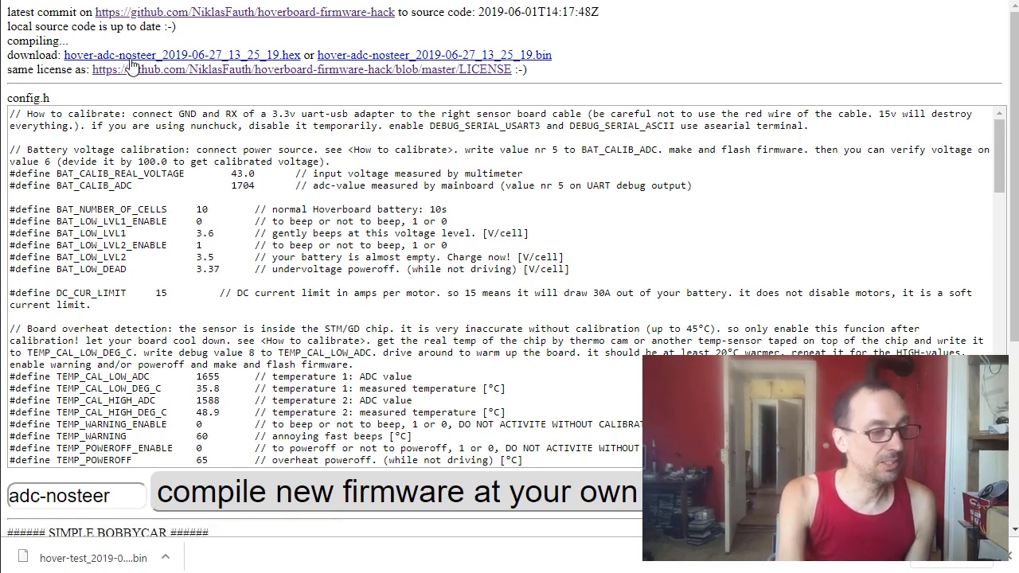
pyautogui.moveTo(422, 59)
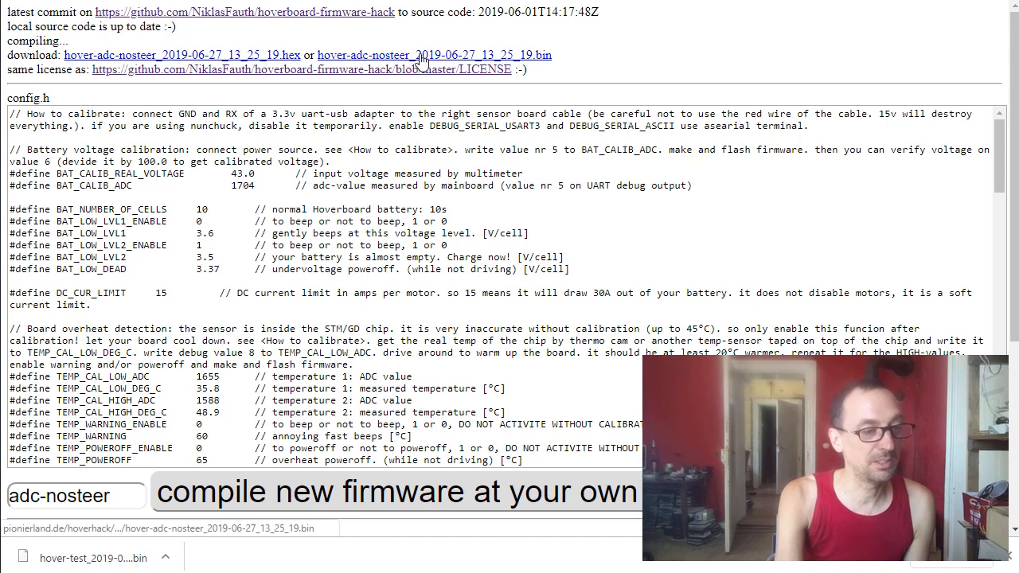
pyautogui.moveTo(422, 57)
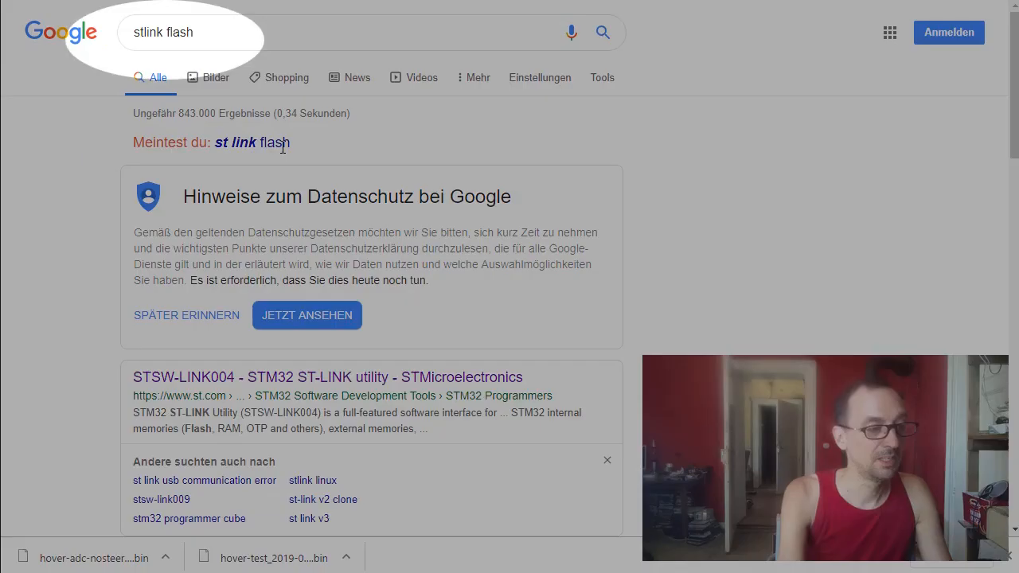
# Minimize Chrome after the 'stlink flash' search so the Windows desktop shows.
pyautogui.click(213, 36)
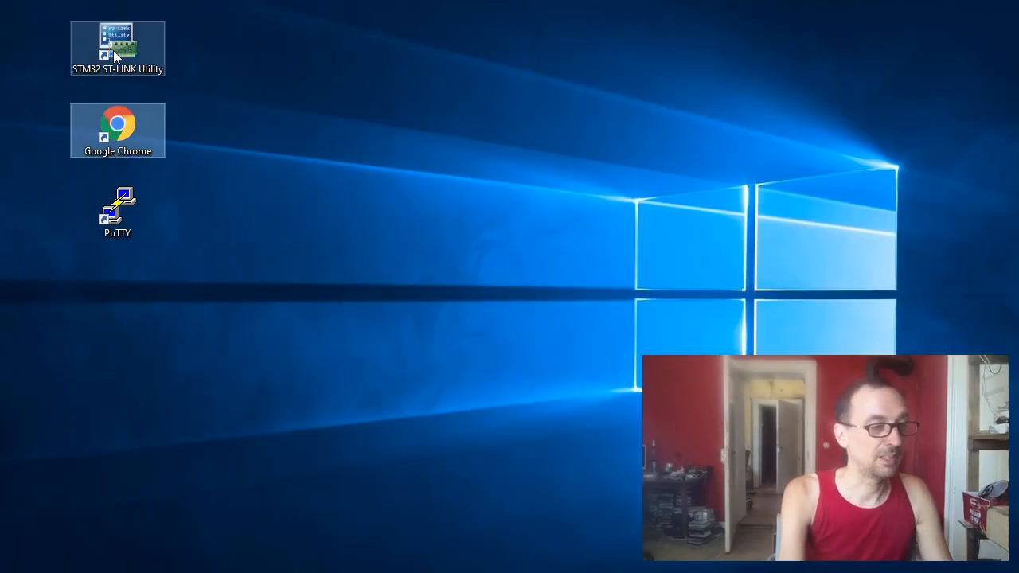
pyautogui.moveTo(290, 137)
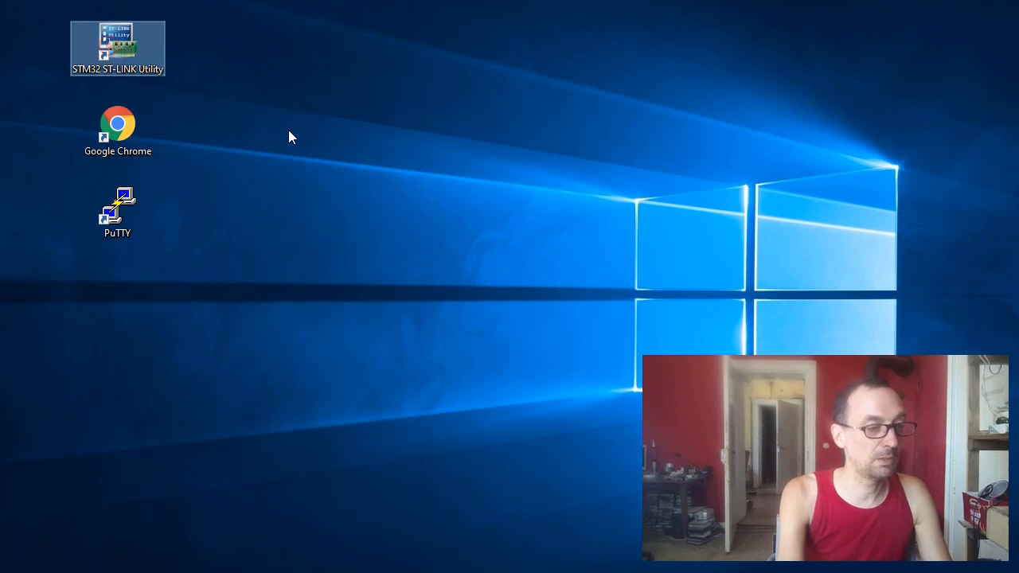
pyautogui.moveTo(368, 169)
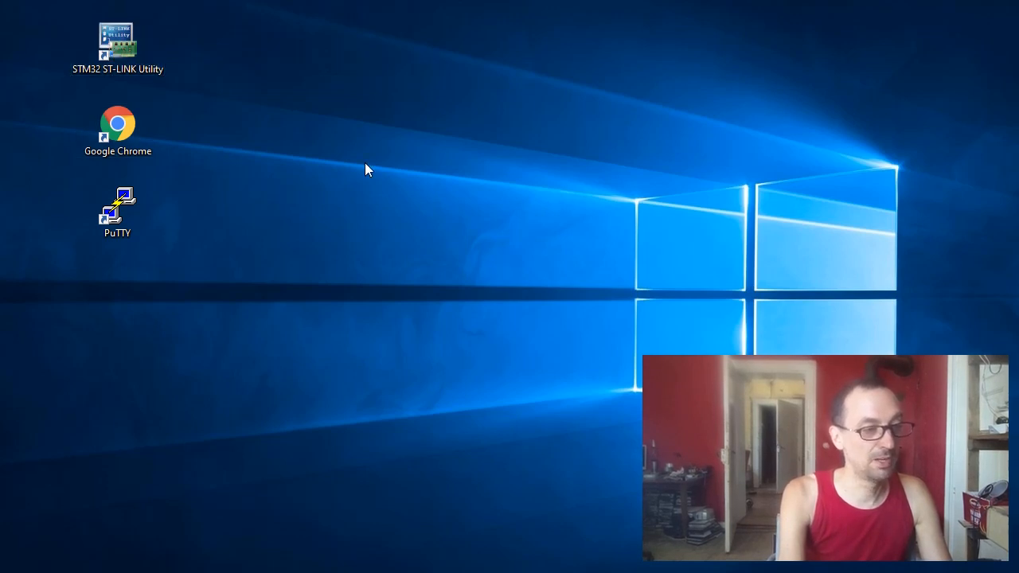
# Launch the STM32 ST-LINK Utility from its desktop shortcut.
pyautogui.doubleClick(116, 40)
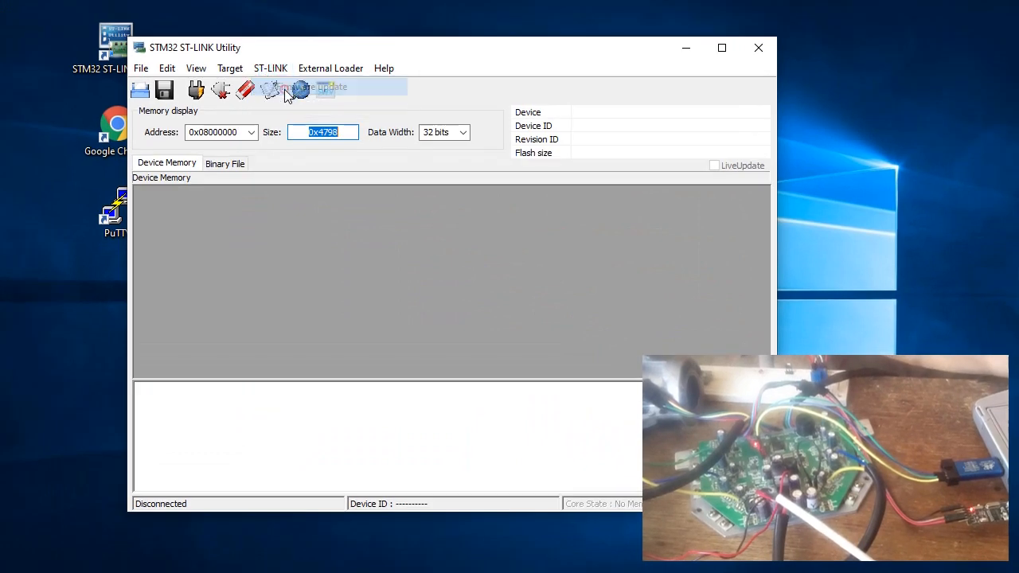
# Read the ST-LINK programmer's firmware version in the Firmware update window, dismissing the DFU warning.
pyautogui.click(298, 89)
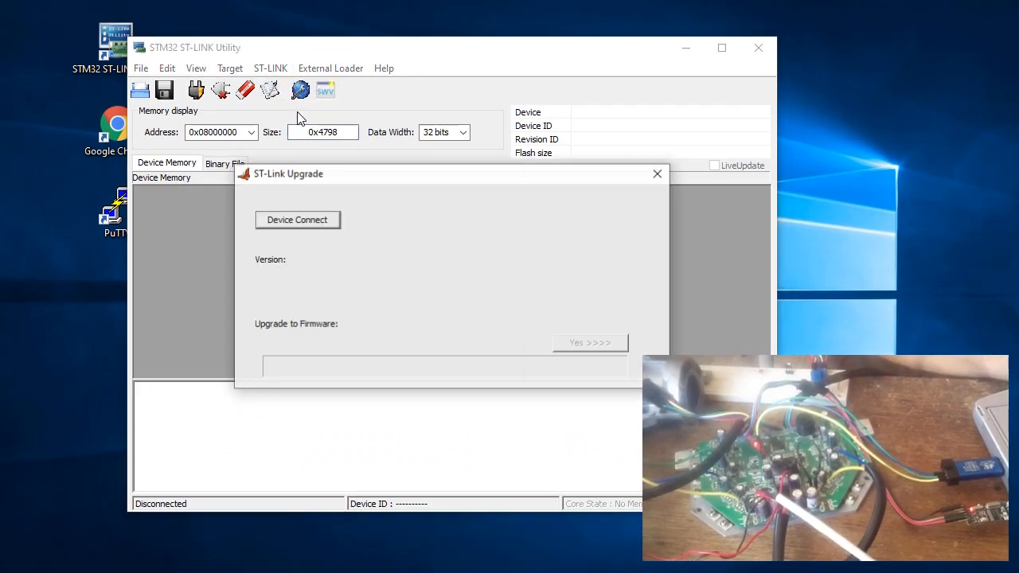
pyautogui.click(297, 220)
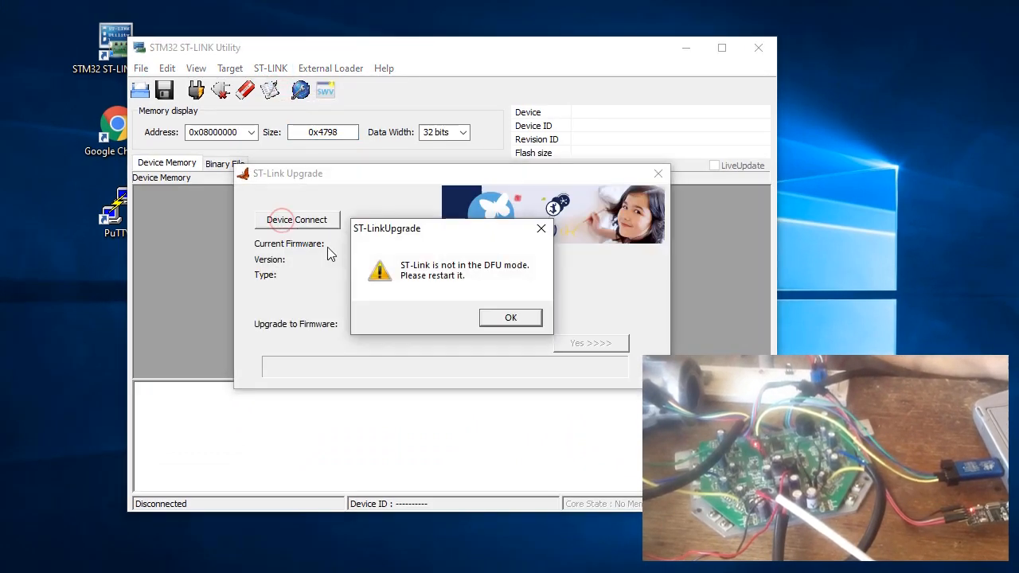
pyautogui.click(510, 318)
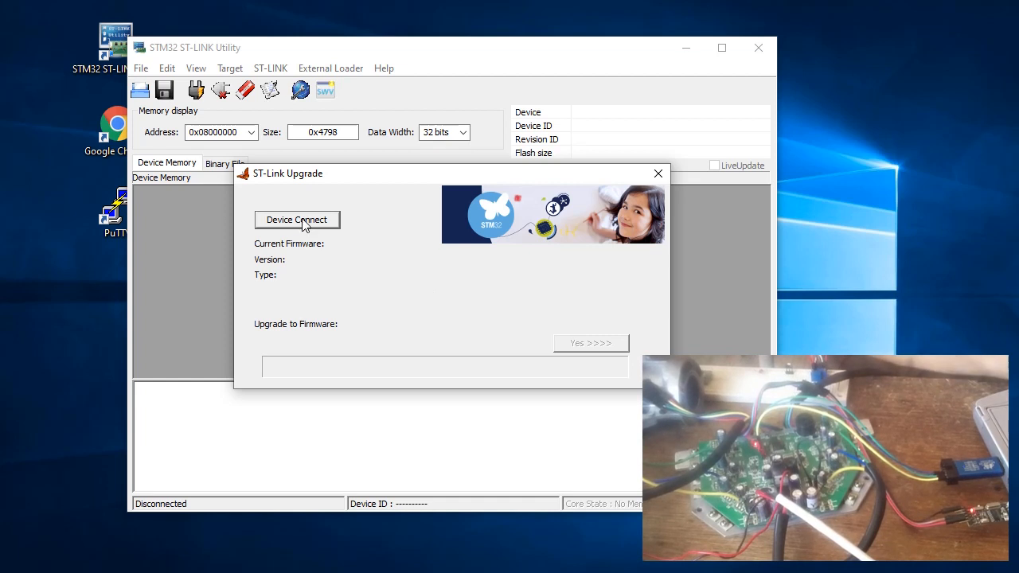
pyautogui.click(296, 219)
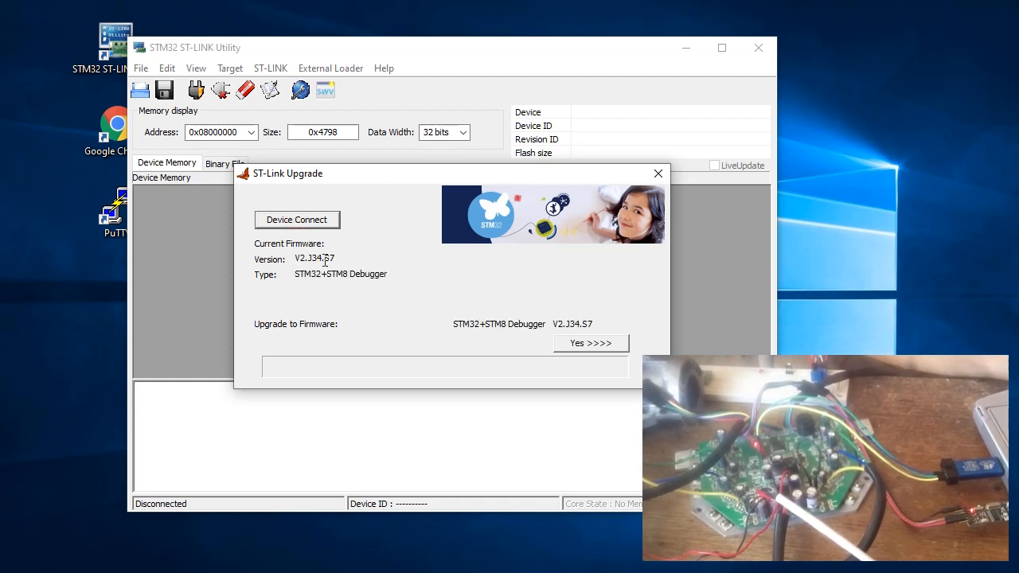
pyautogui.moveTo(559, 325)
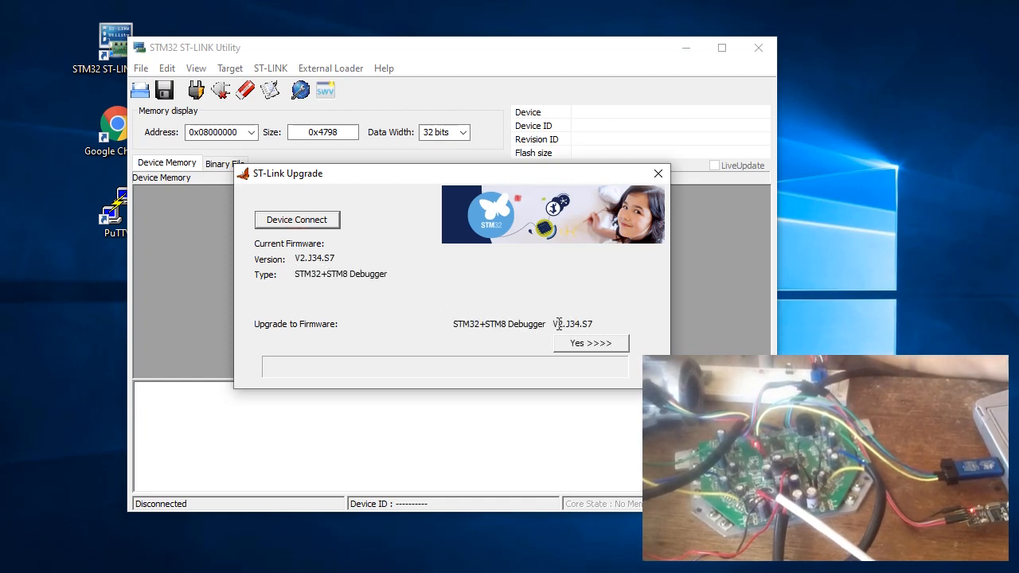
pyautogui.moveTo(615, 153)
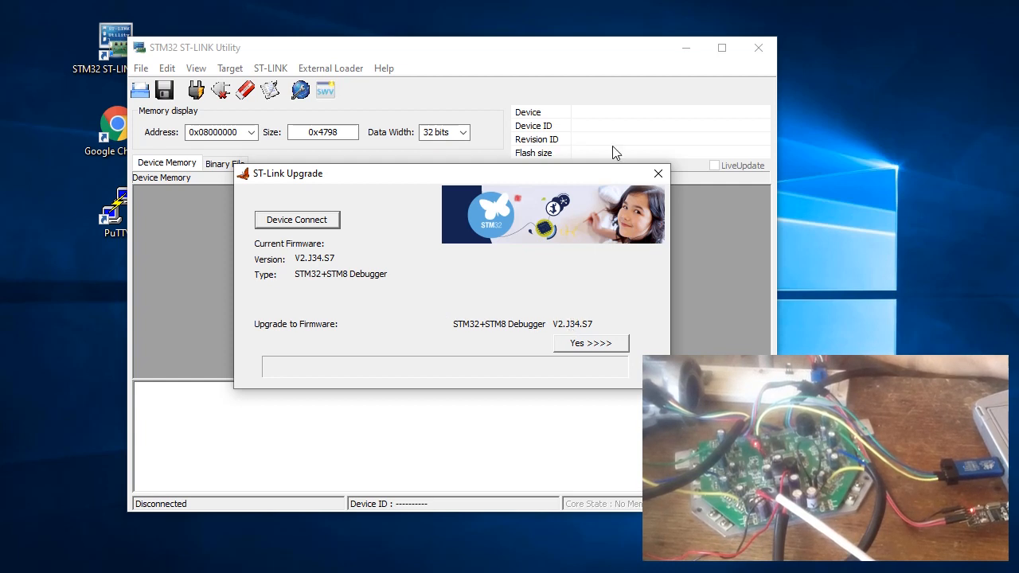
pyautogui.click(658, 172)
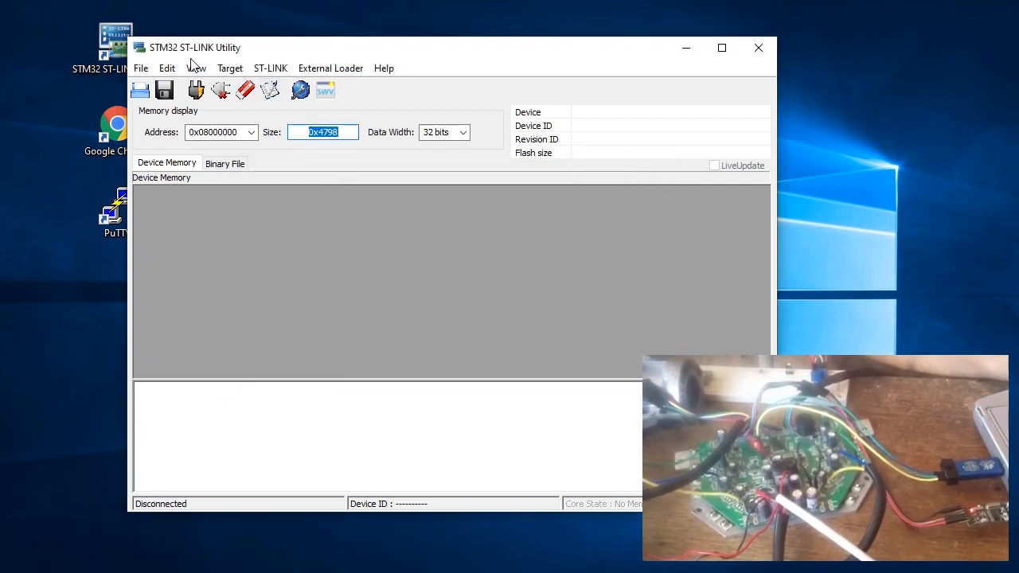
pyautogui.moveTo(249, 91)
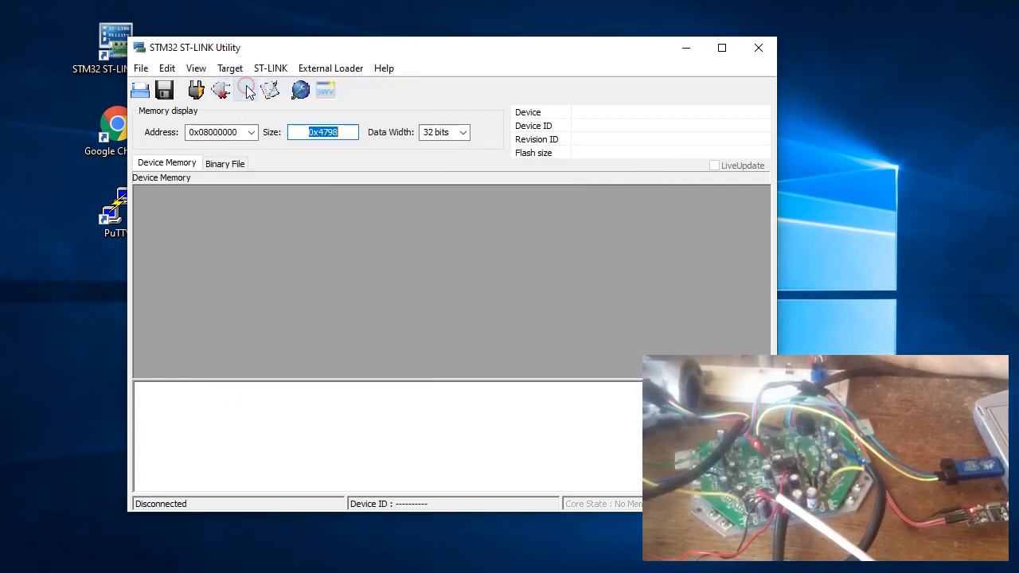
# Connect to the hoverboard's STM32F10xx High-density chip and read its memory.
pyautogui.click(248, 89)
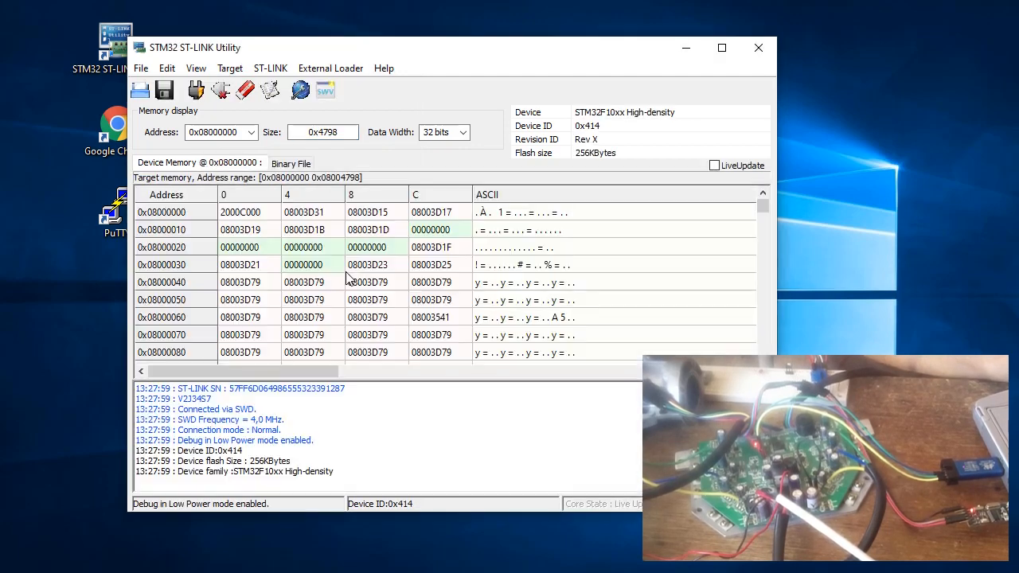
pyautogui.moveTo(344, 292)
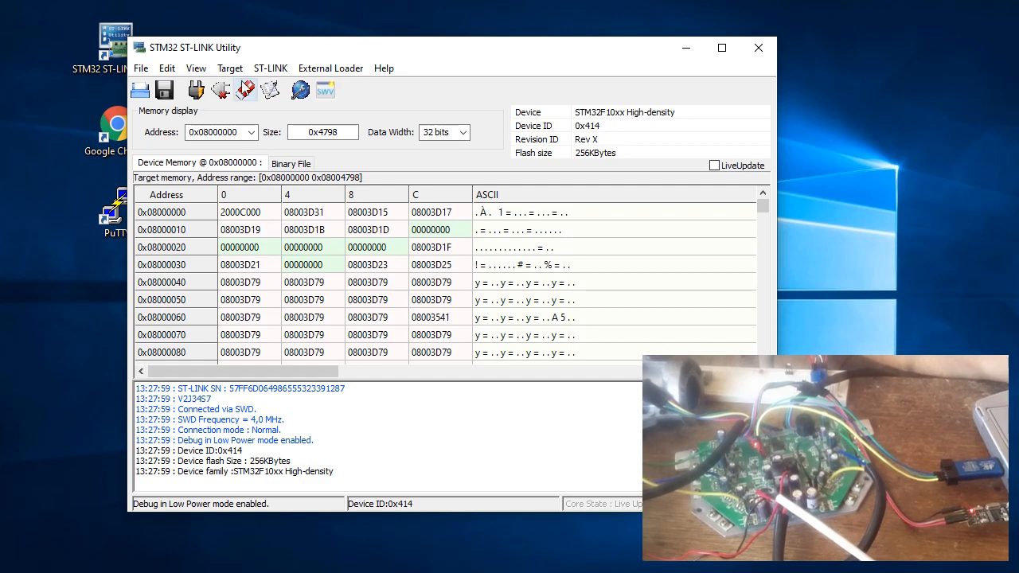
pyautogui.moveTo(245, 89)
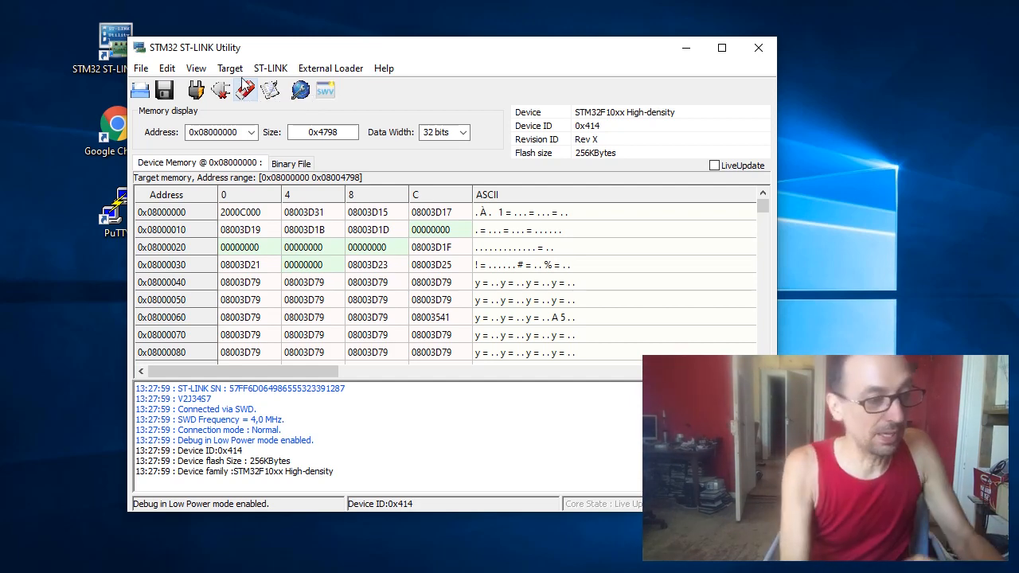
# Start Target > Program and choose hover-adc-nosteer_2019-06-27_13_25_19.bin from Downloads.
pyautogui.click(229, 67)
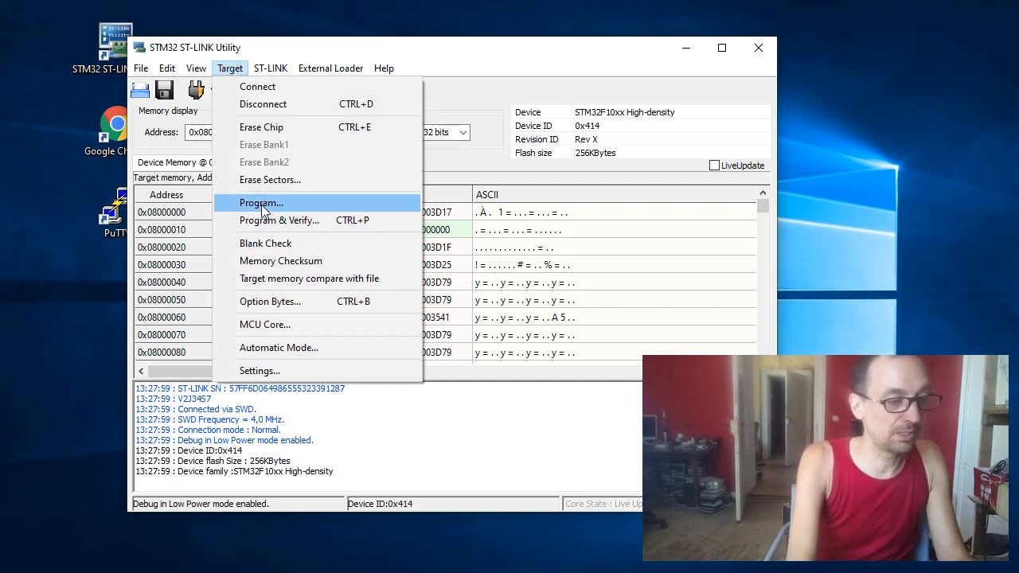
pyautogui.click(261, 203)
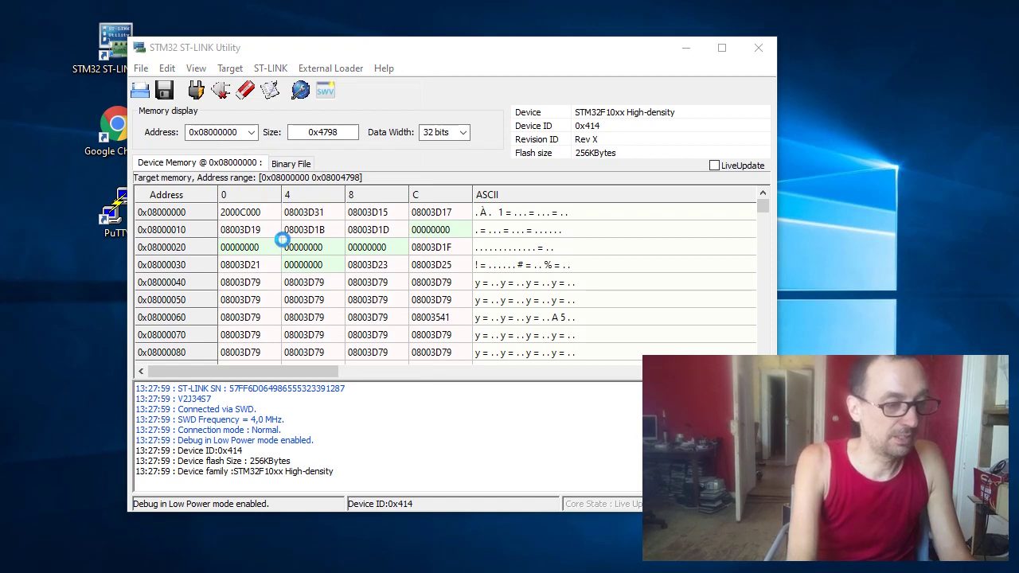
pyautogui.click(140, 89)
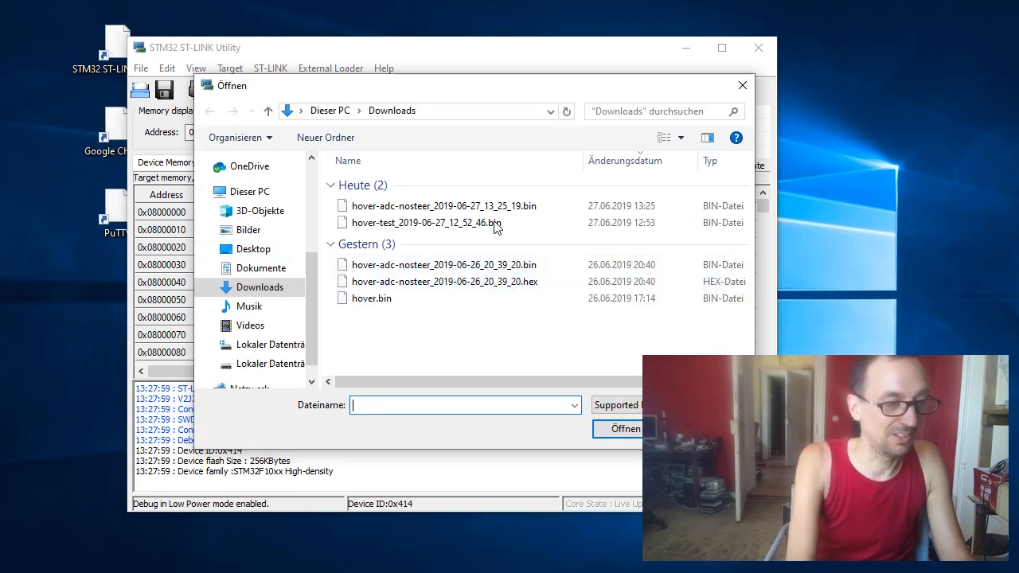
pyautogui.moveTo(409, 213)
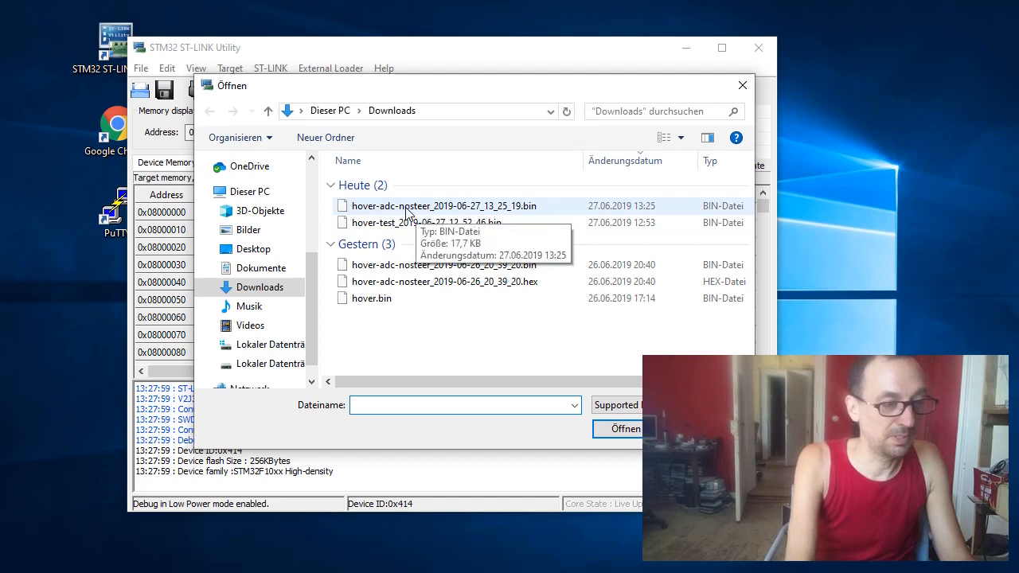
pyautogui.click(446, 206)
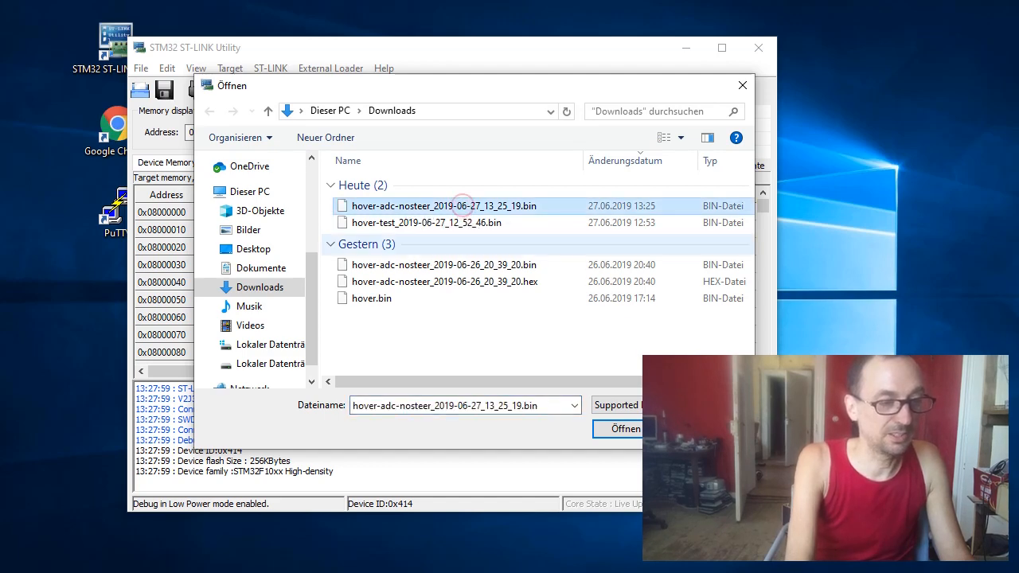
pyautogui.click(623, 430)
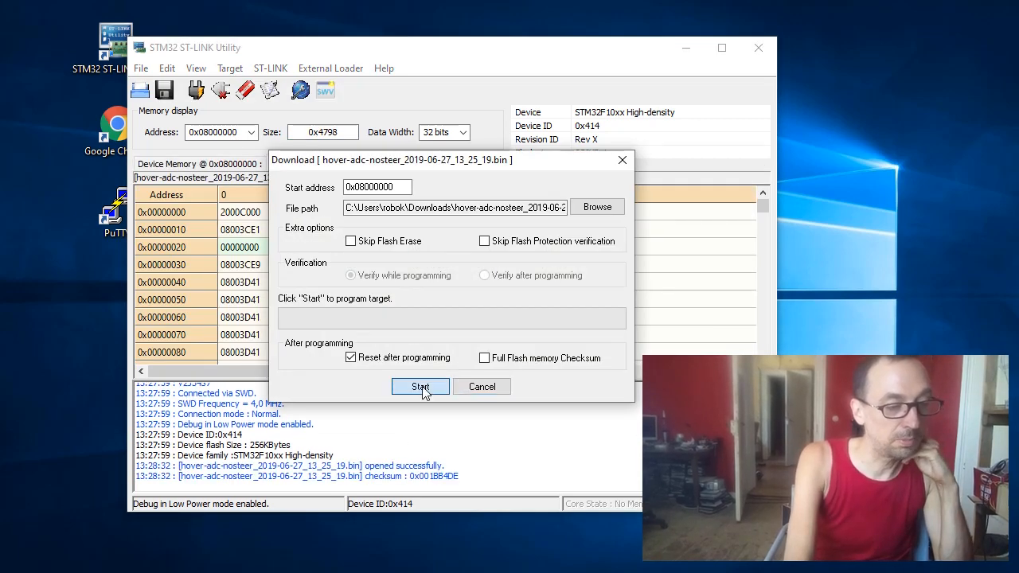
# Flash the firmware at start address 0x08000000 until Programming Complete, then close the dialog.
pyautogui.click(421, 387)
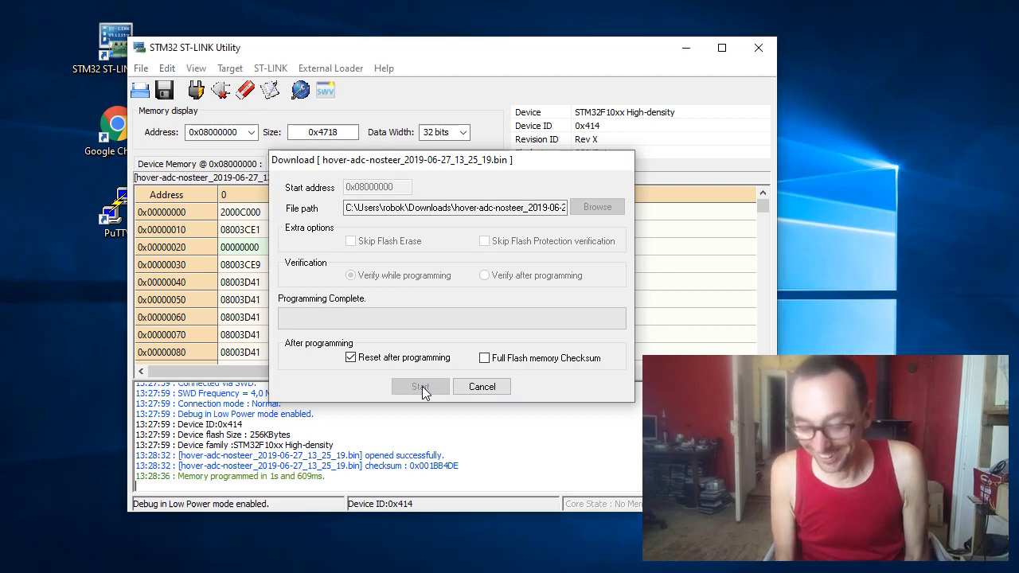
pyautogui.click(421, 387)
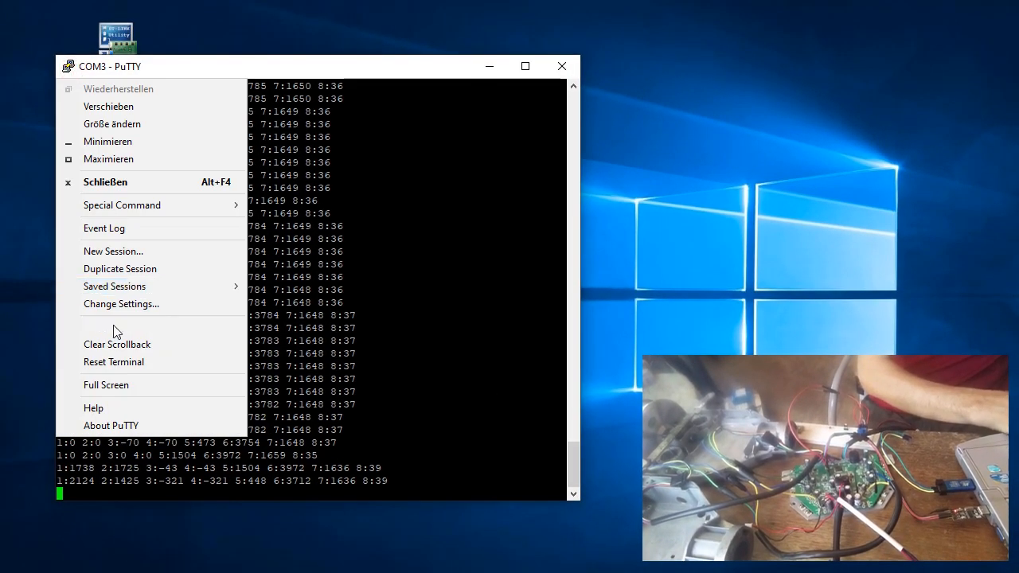
pyautogui.click(116, 344)
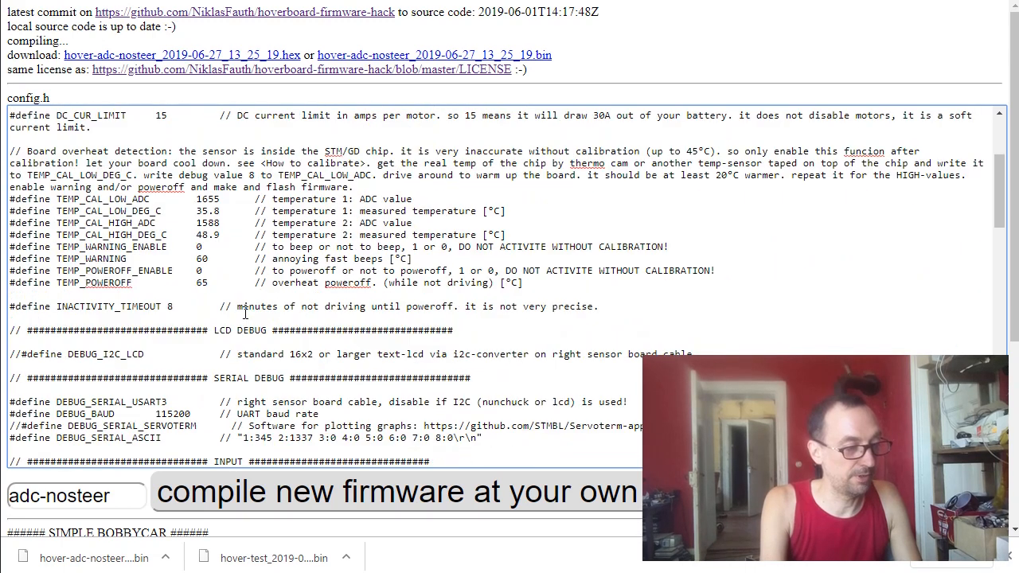
# Review config.h down to the DRIVING BEHAVIOR defines and highlight INVERT_R_DIRECTION.
pyautogui.scroll(-3)
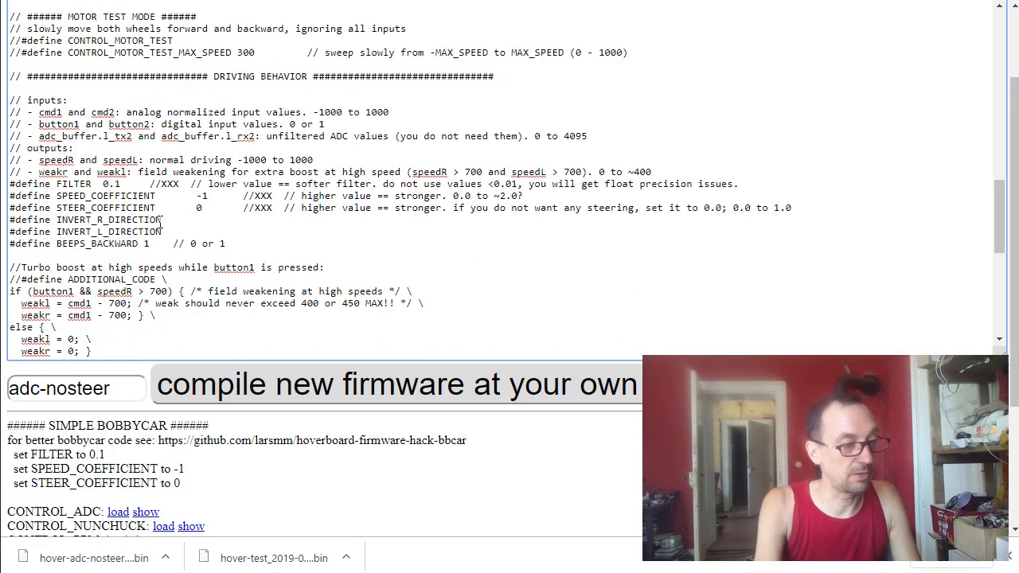
pyautogui.doubleClick(103, 219)
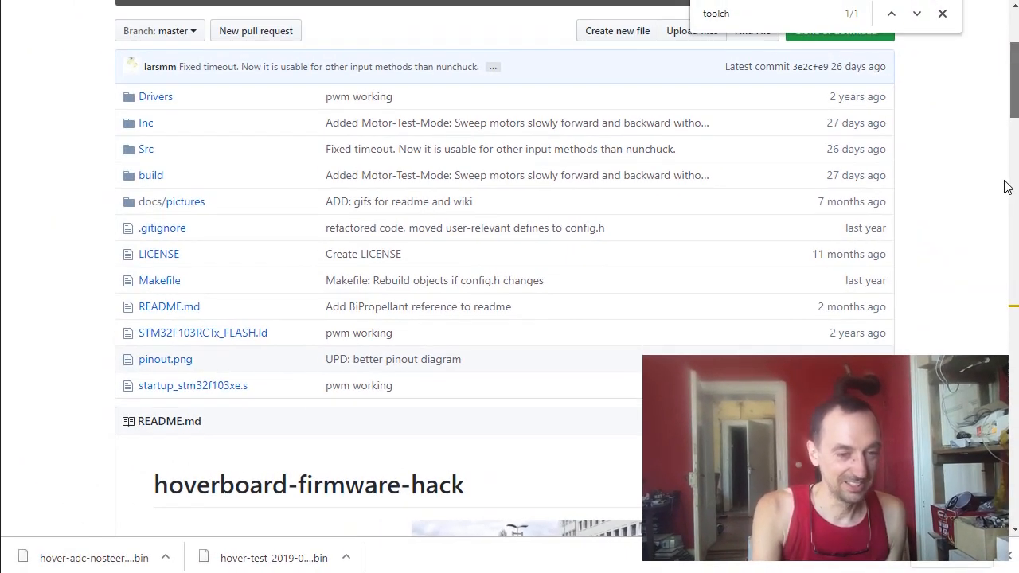
# Read through the repository README with its photos of hoverboard-powered vehicles.
pyautogui.scroll(-3)
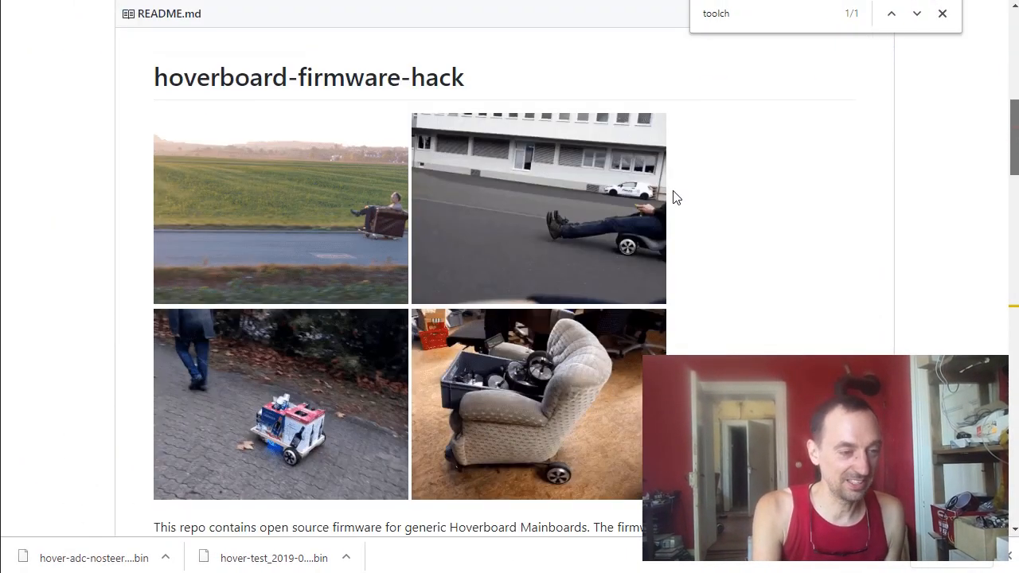
pyautogui.scroll(-3)
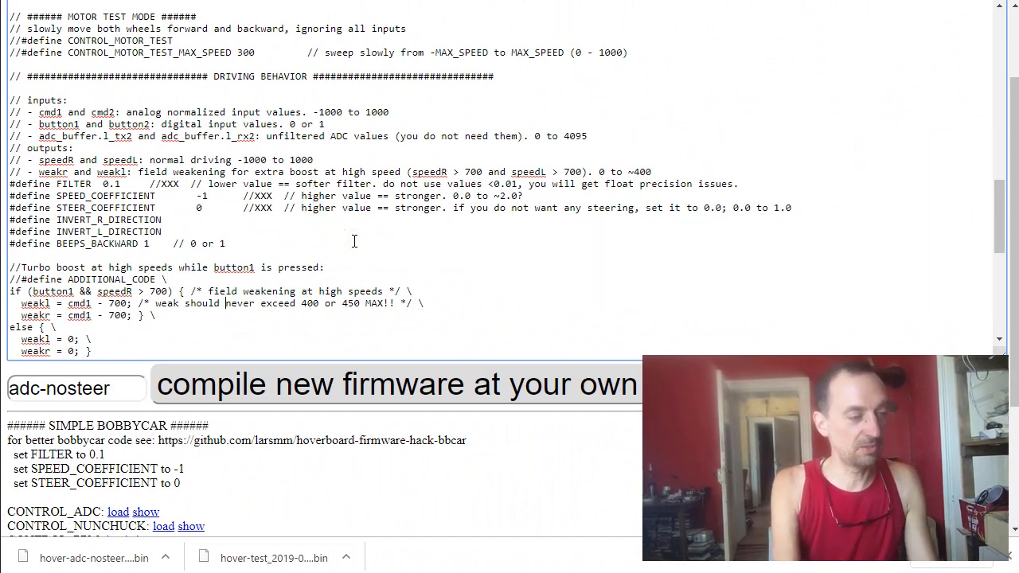
pyautogui.scroll(-3)
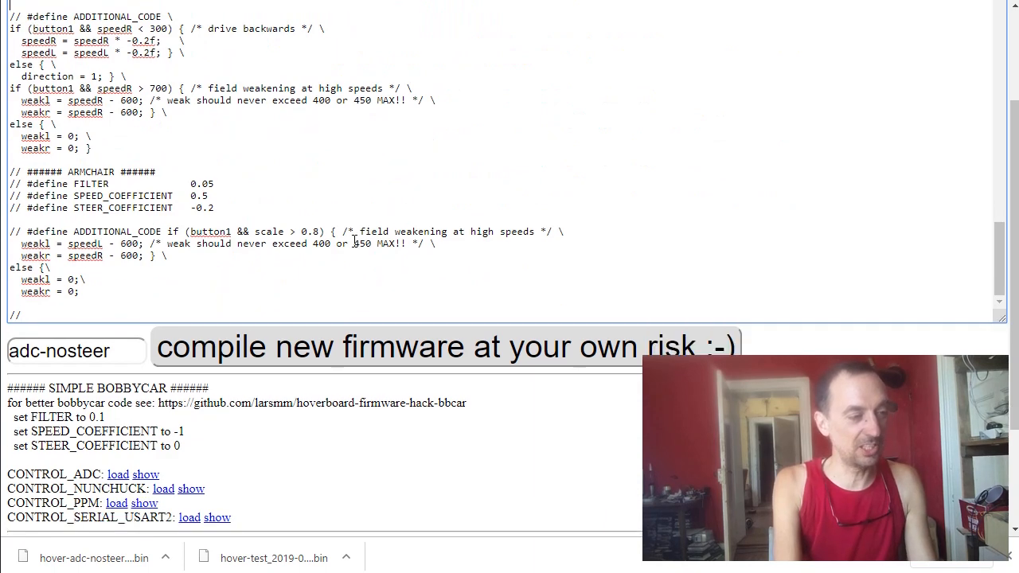